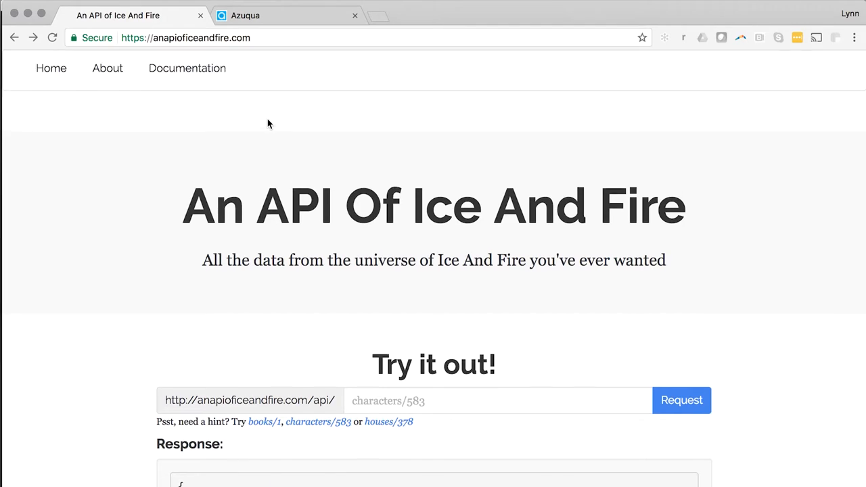
- Read the Jon Snow sample response and the API documentation, then return to the Azuqua FLO
scroll("down", 3)
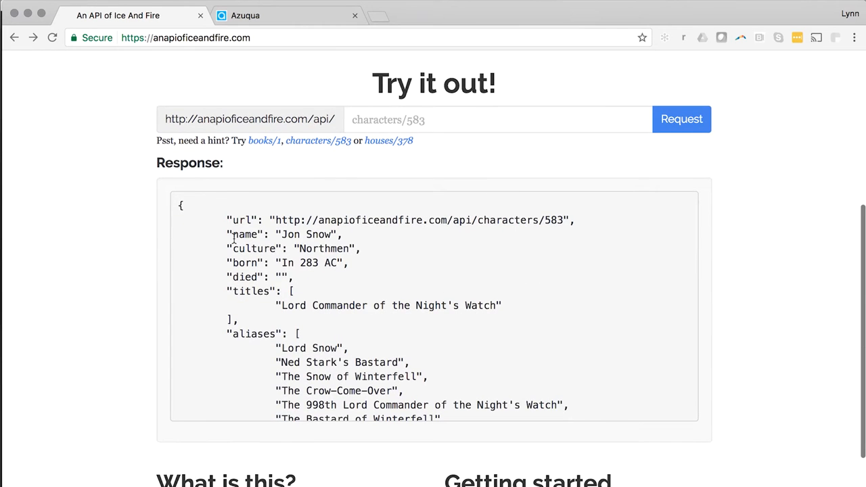
scroll("down", 3)
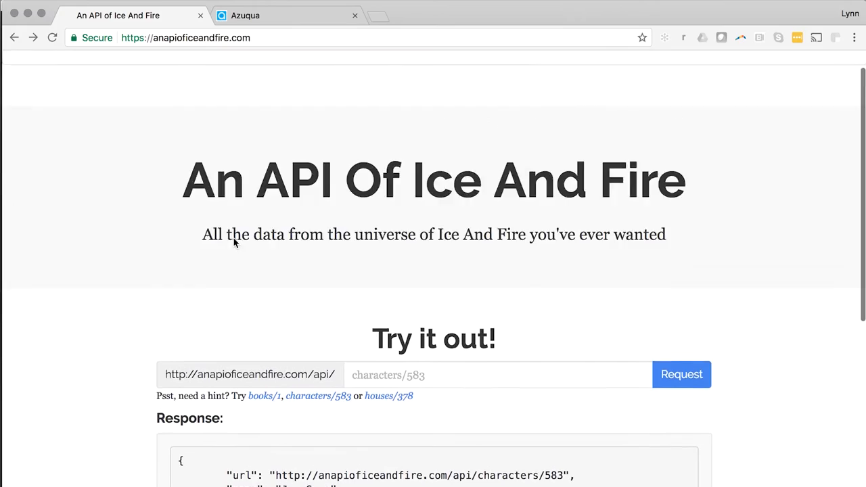
left_click(186, 72)
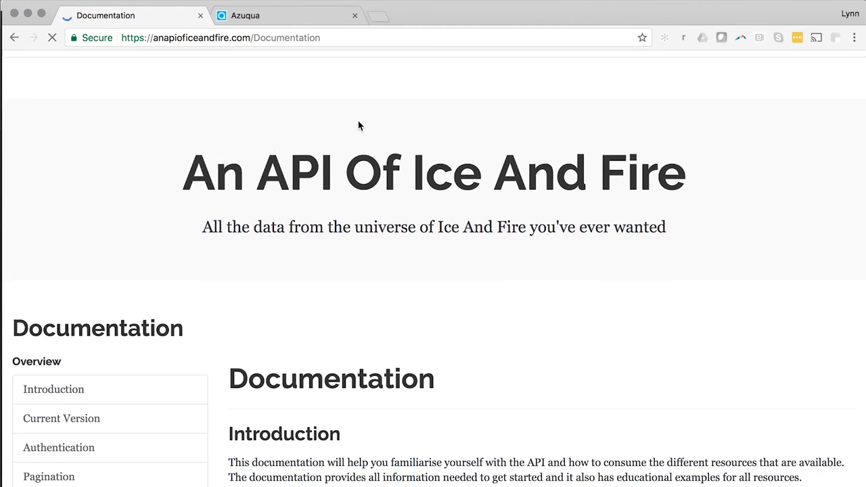
scroll("down", 3)
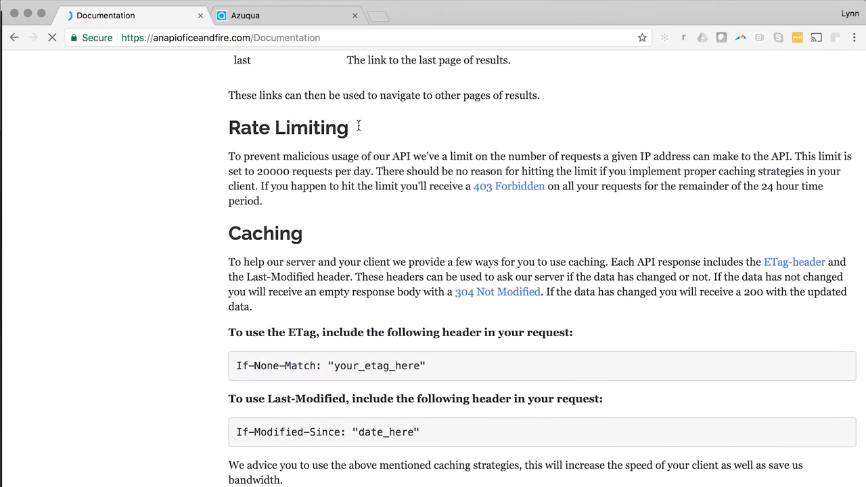
left_click(284, 15)
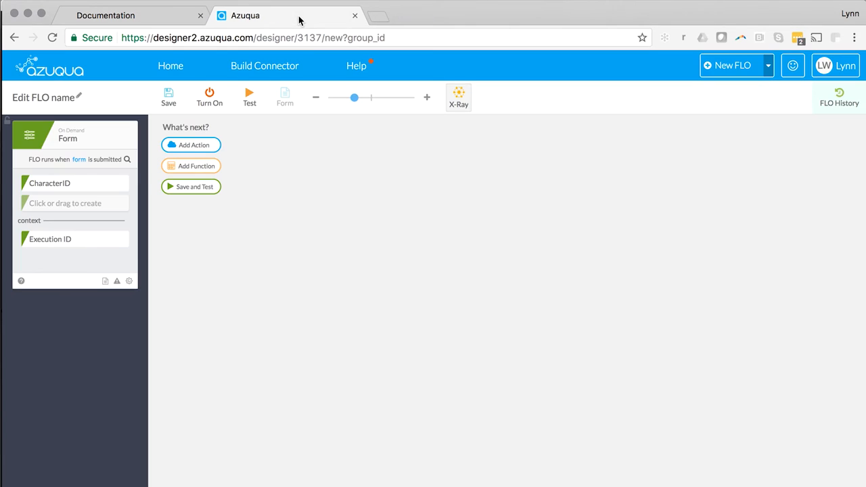
- Add a Game of FLOs Get Character step using CharacterID, then choose a Slack action
left_click(193, 145)
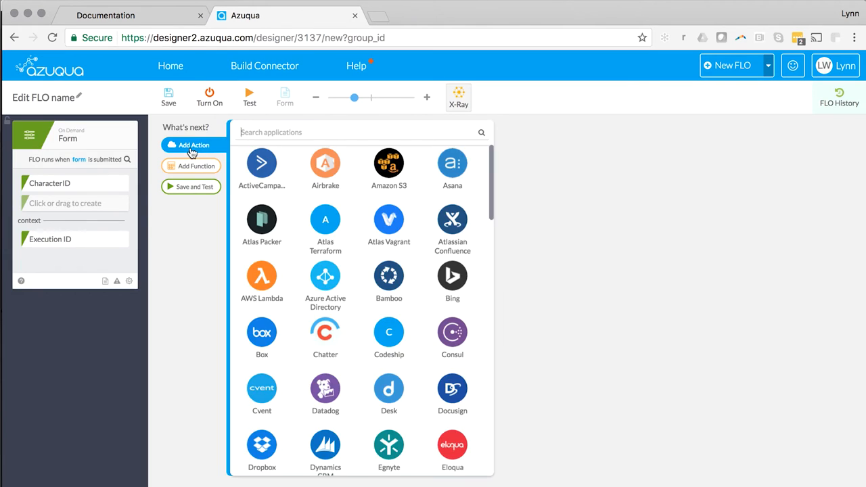
type("game")
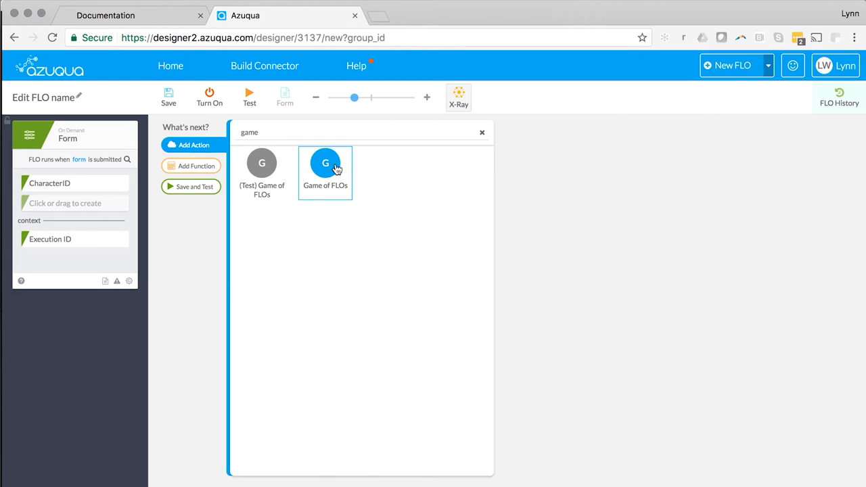
left_click(325, 163)
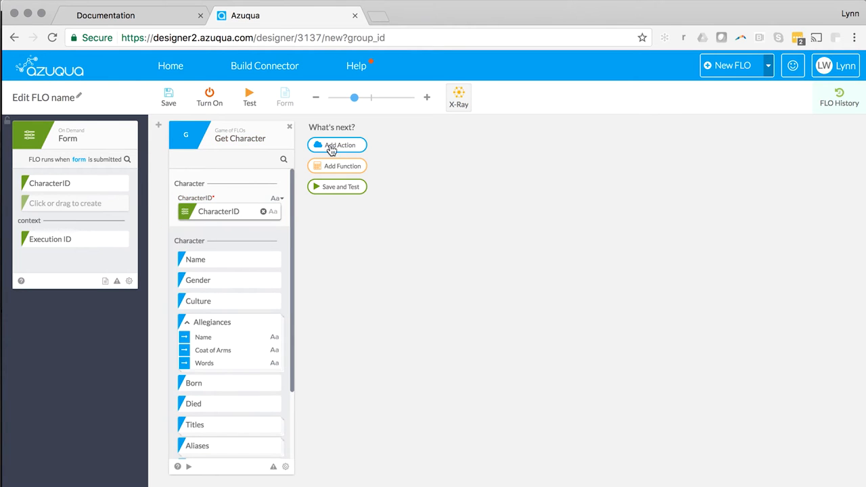
left_click(337, 144)
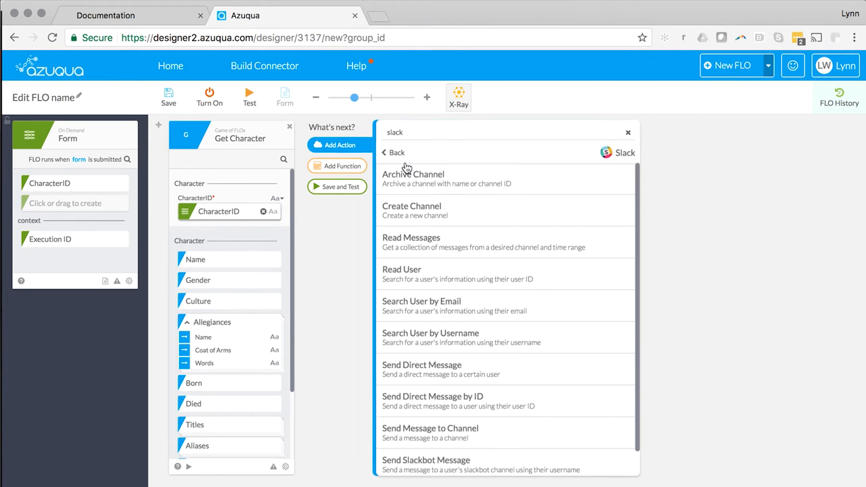
left_click(426, 465)
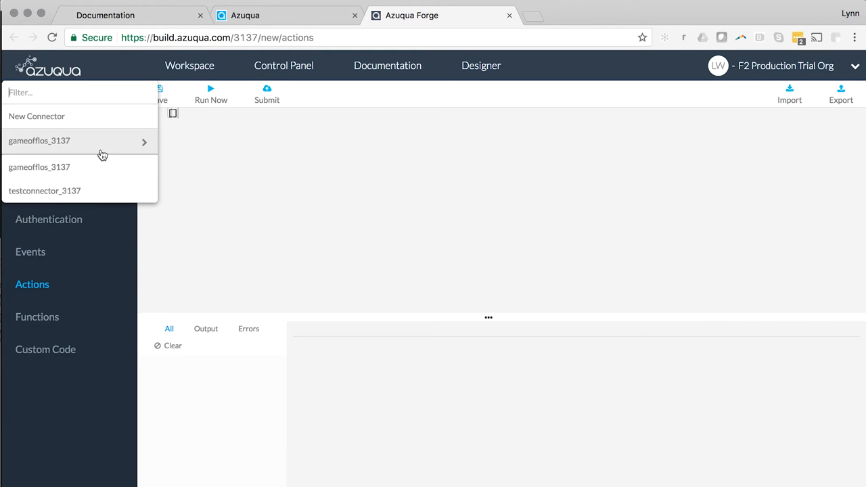
- Open the gameofflos_3137 connector and inspect its authentication settings
left_click(39, 140)
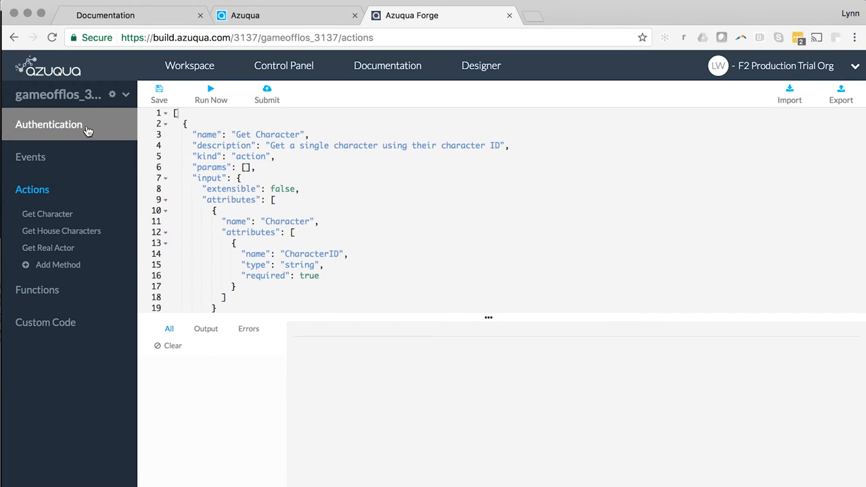
left_click(49, 125)
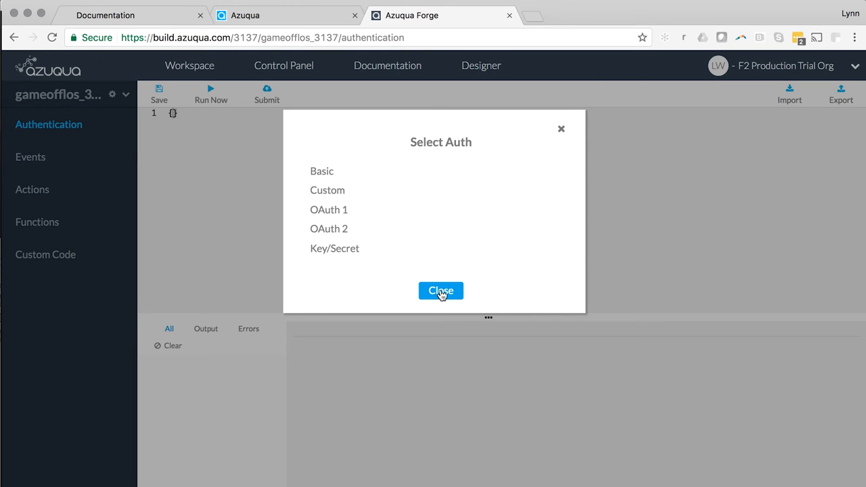
left_click(440, 290)
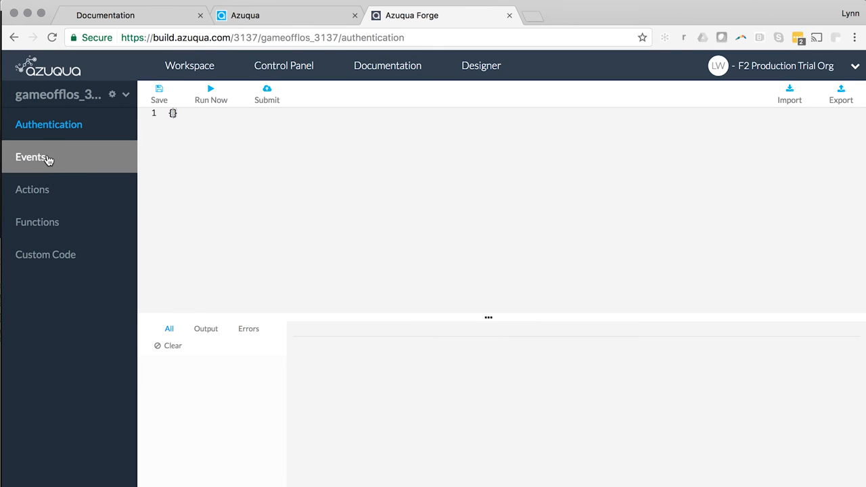
- Review the Get Character action and the connector's getSingleCharacter function
left_click(30, 156)
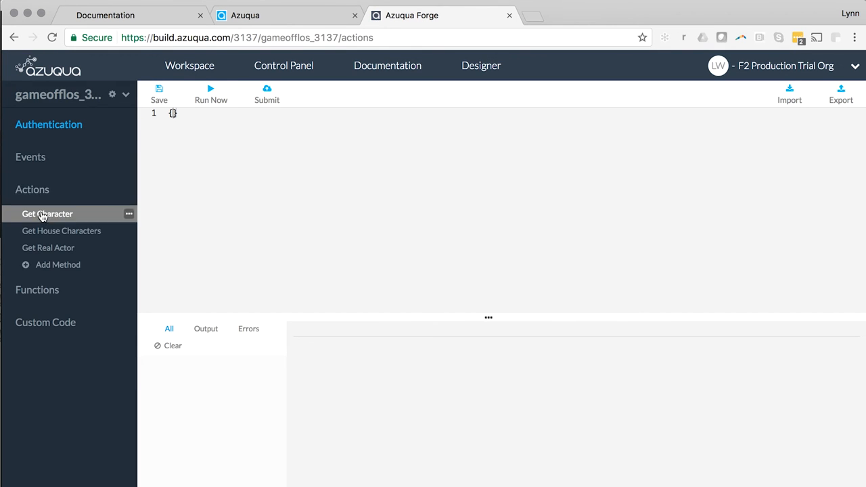
left_click(47, 214)
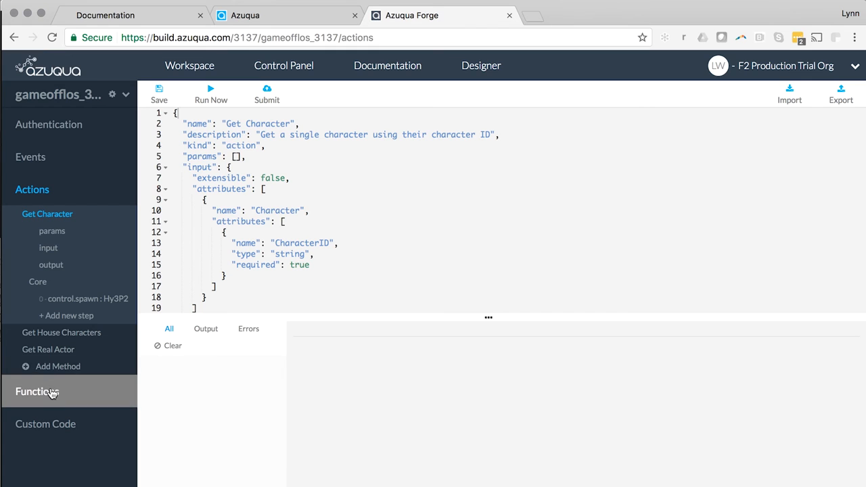
left_click(38, 391)
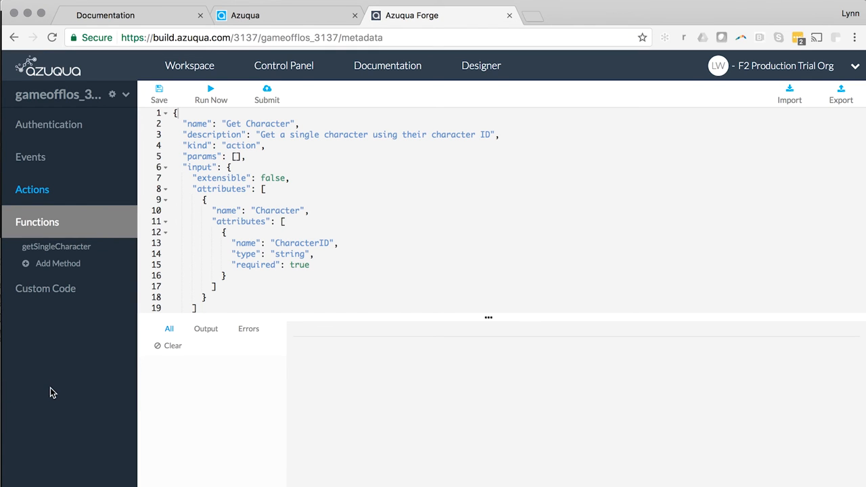
left_click(789, 94)
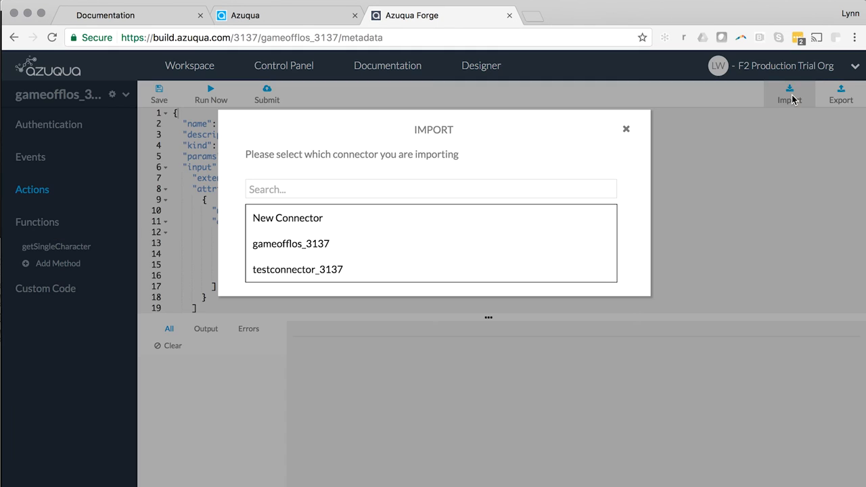
- Set up a Swagger import from an API endpoint into gameofflos_3137, then add another FLO action
left_click(291, 244)
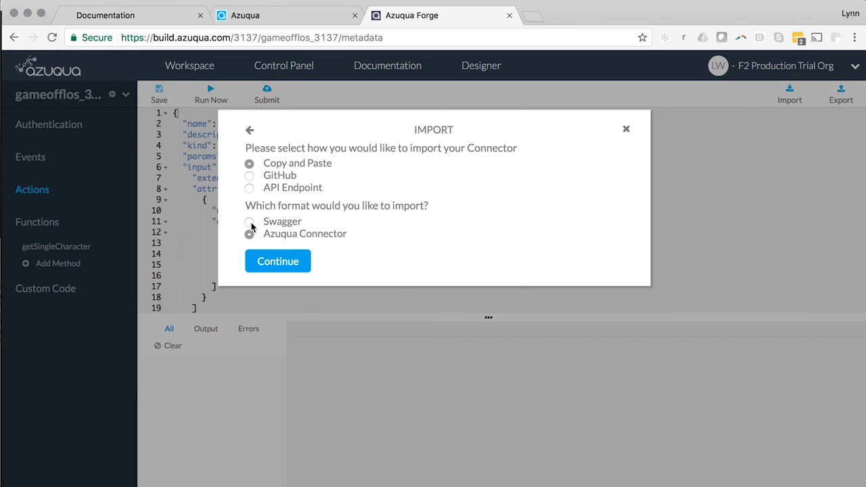
left_click(250, 221)
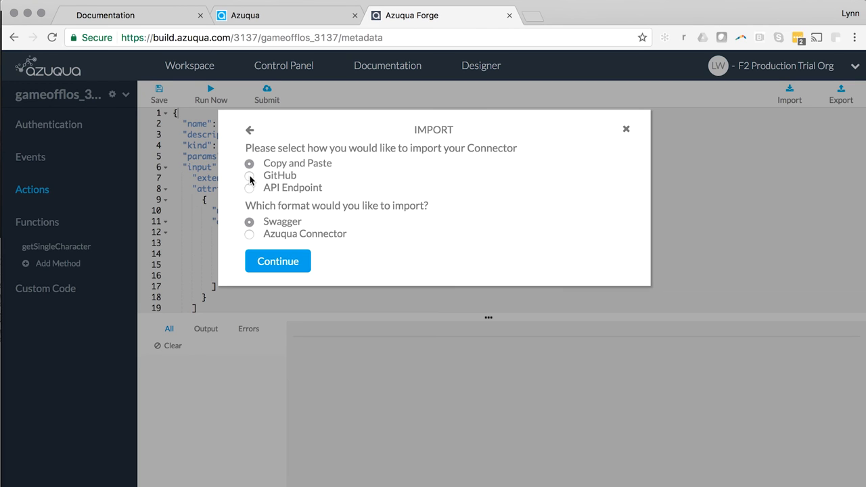
left_click(249, 187)
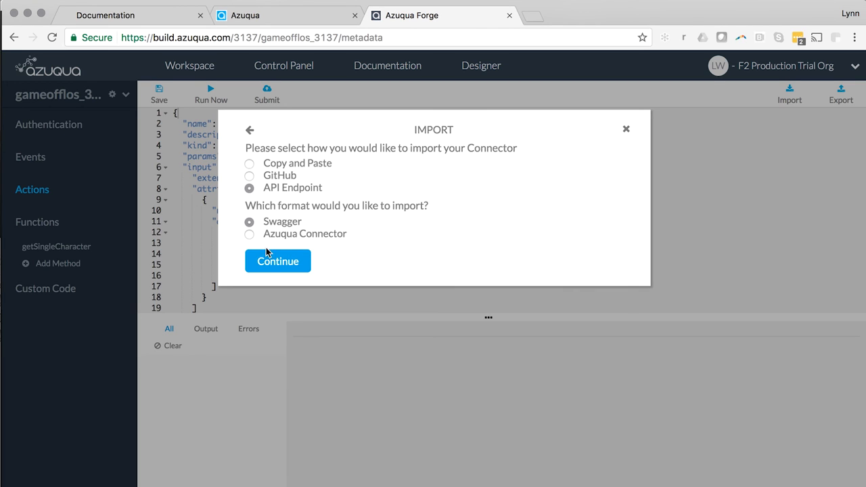
left_click(249, 164)
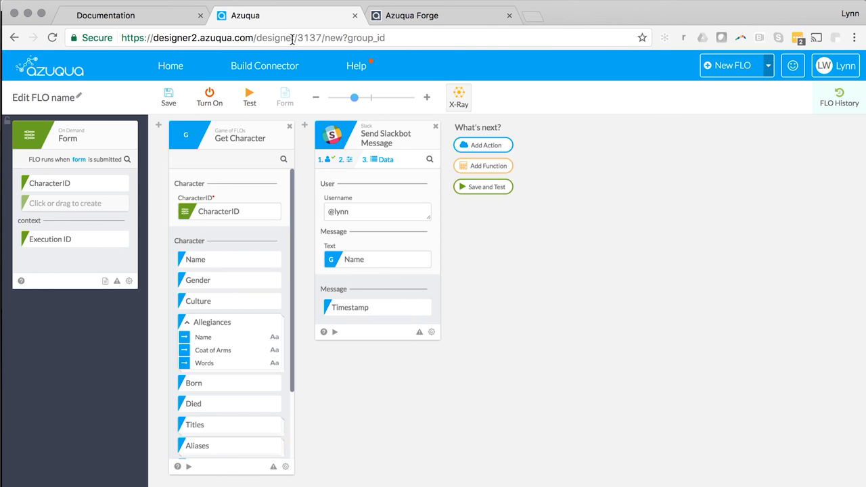
left_click(482, 145)
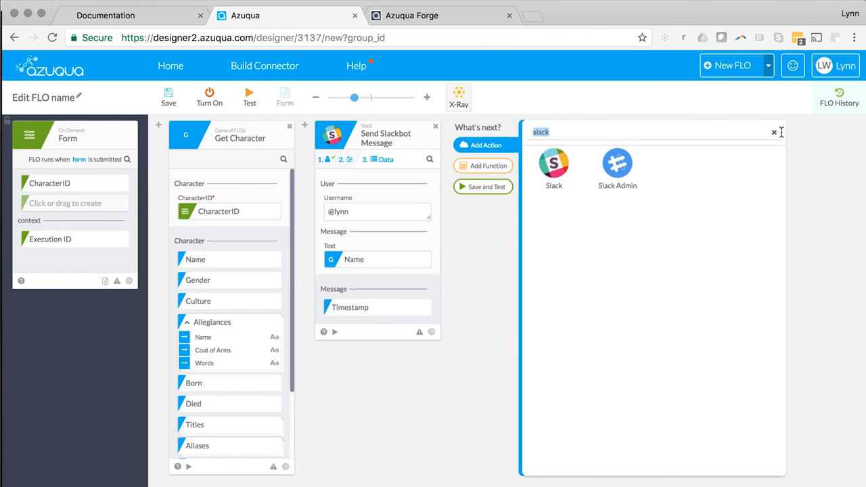